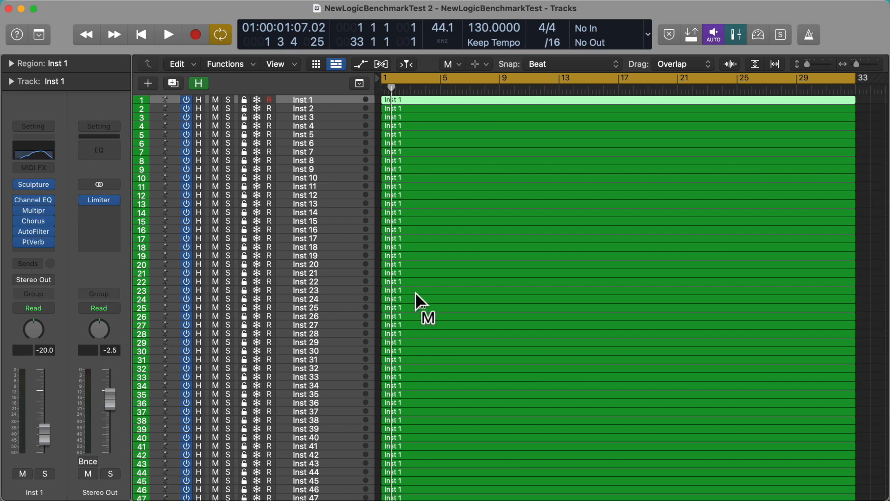
{"action": "mouse_move", "coordinate": [275, 139]}
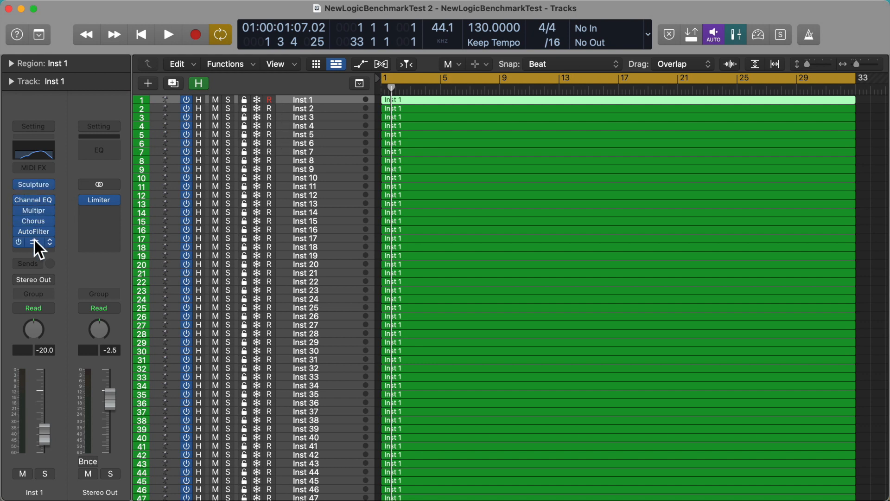
Select the Inst 2 track and scroll through the Dream MIX session's channels.
{"action": "left_click", "coordinate": [305, 108]}
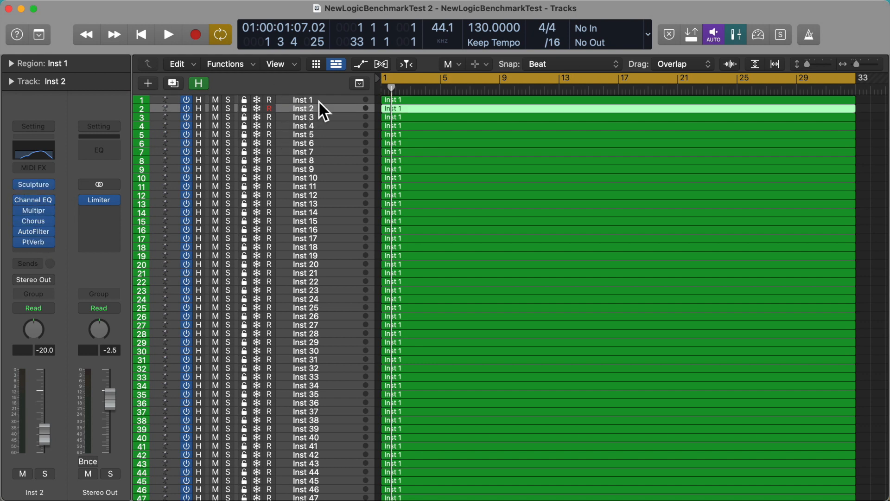
{"action": "scroll", "scroll_direction": "down", "scroll_amount": 3}
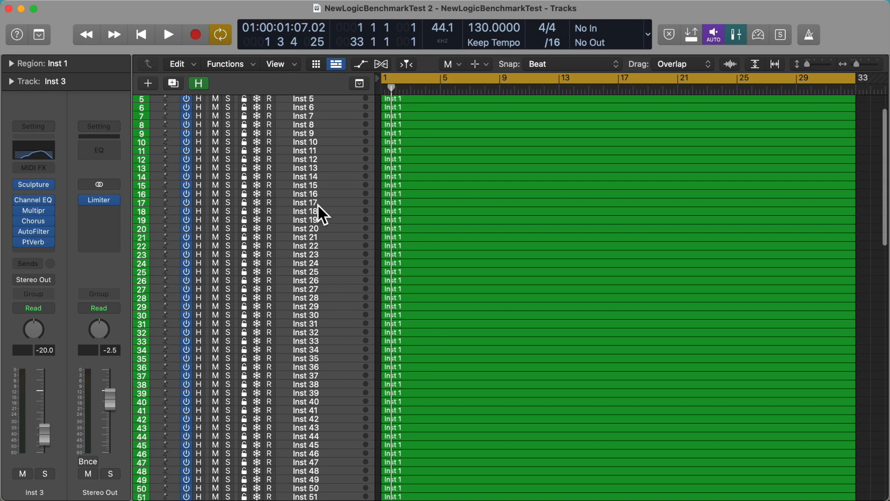
{"action": "scroll", "scroll_direction": "down", "scroll_amount": 3}
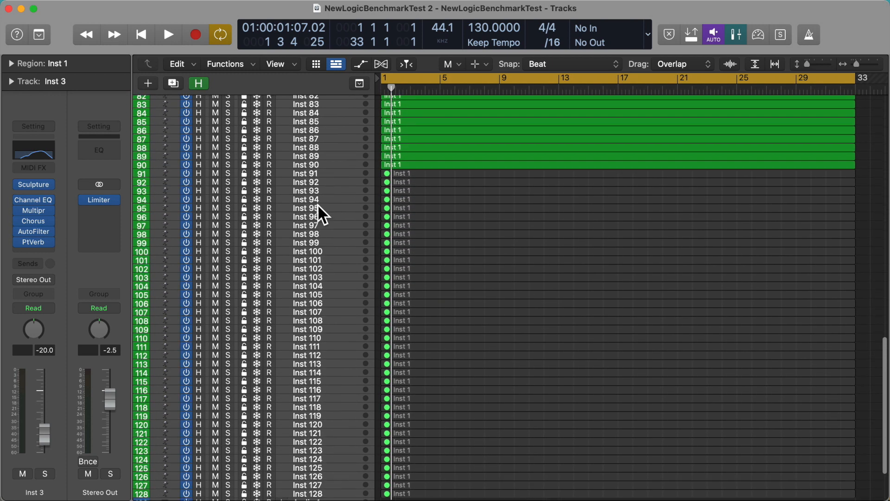
{"action": "mouse_move", "coordinate": [322, 171]}
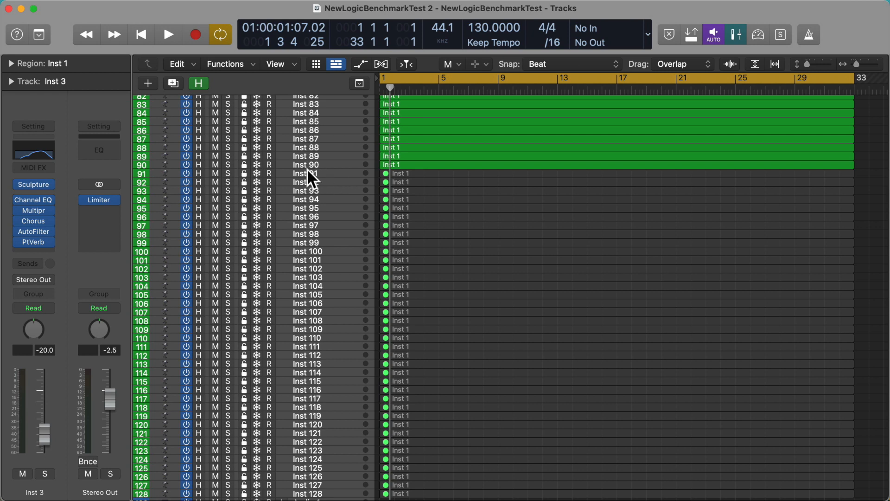
{"action": "scroll", "scroll_direction": "up", "scroll_amount": 3}
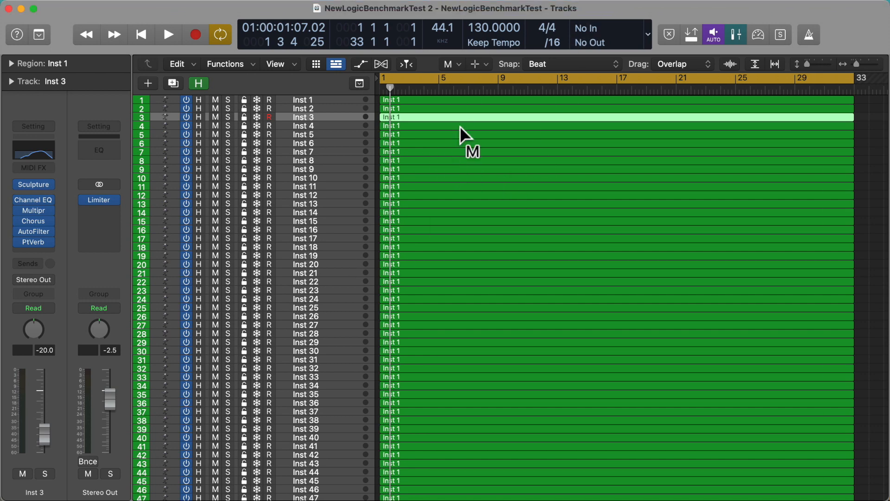
{"action": "mouse_move", "coordinate": [395, 117]}
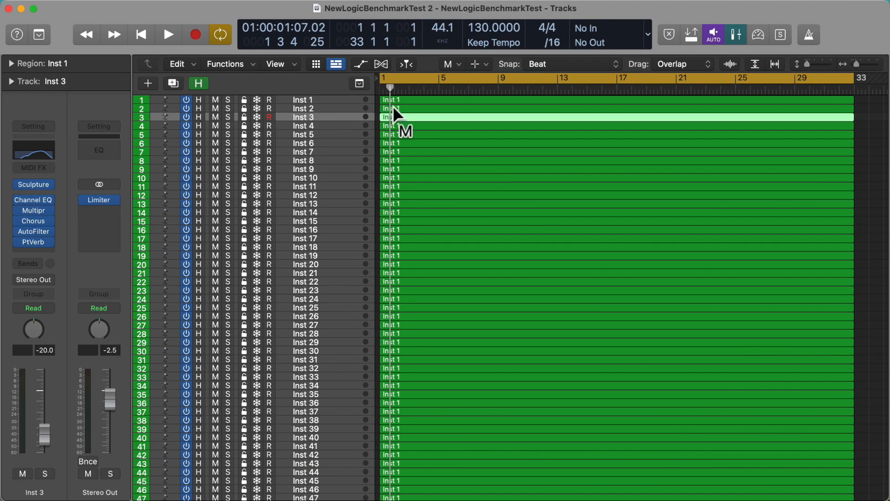
{"action": "mouse_move", "coordinate": [731, 73]}
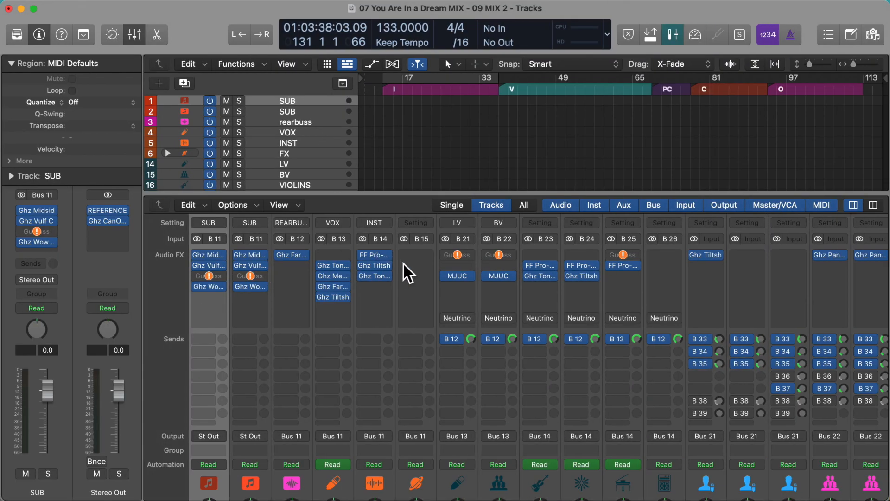
{"action": "mouse_move", "coordinate": [474, 312]}
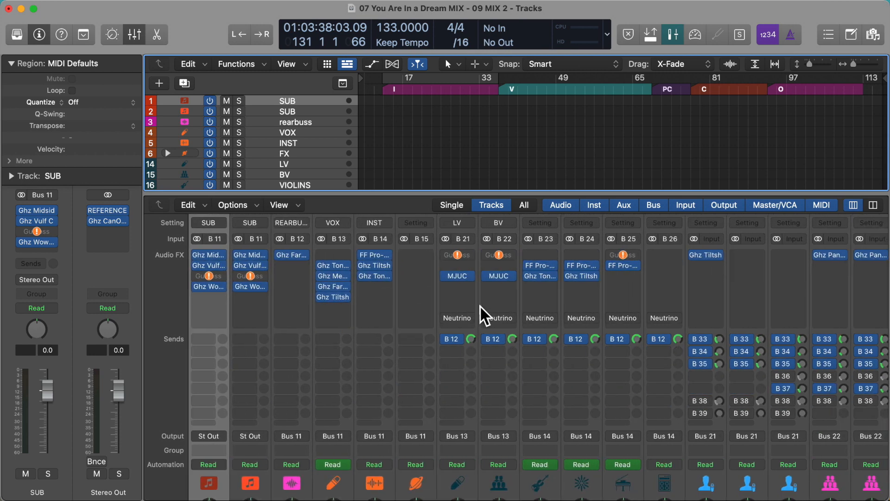
{"action": "mouse_move", "coordinate": [466, 267]}
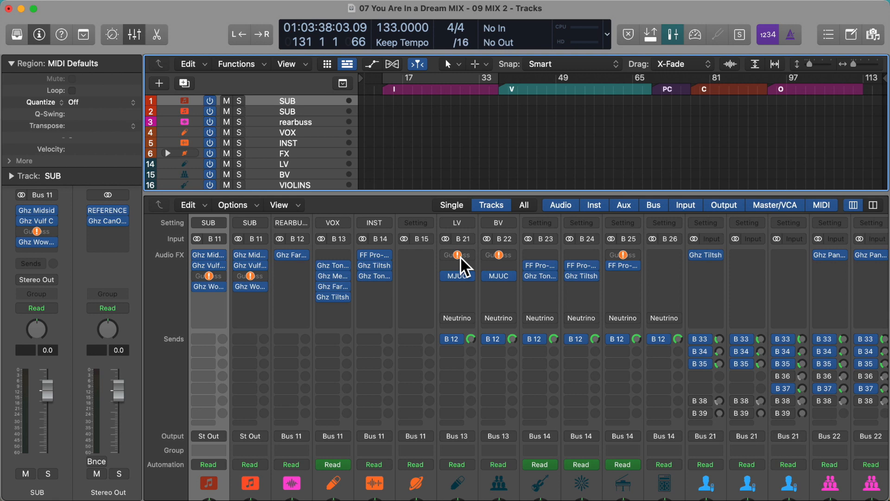
{"action": "left_click", "coordinate": [457, 304]}
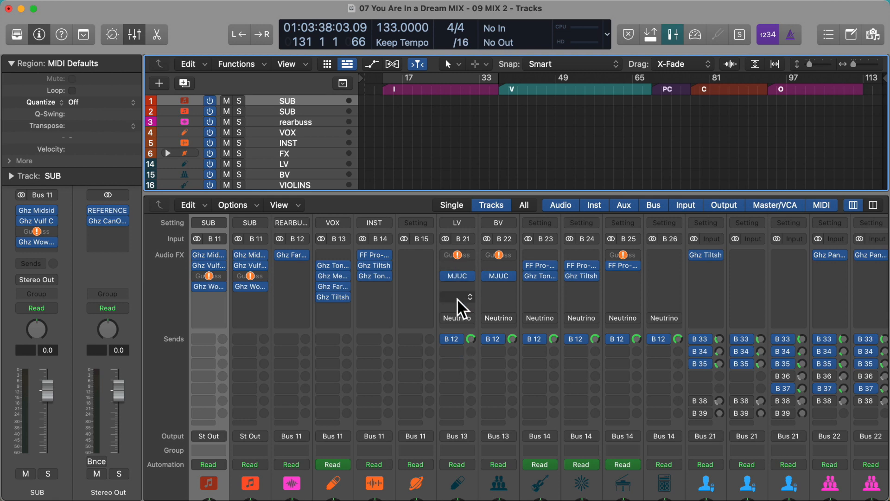
{"action": "mouse_move", "coordinate": [457, 317]}
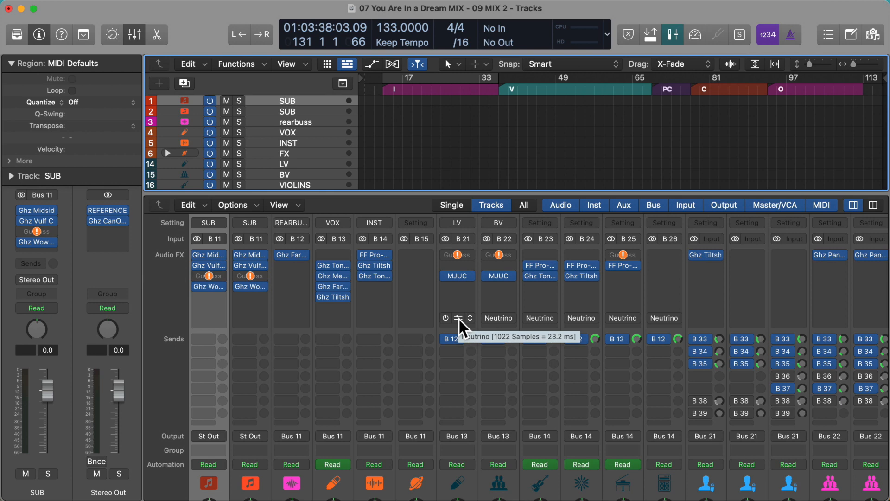
{"action": "mouse_move", "coordinate": [412, 282]}
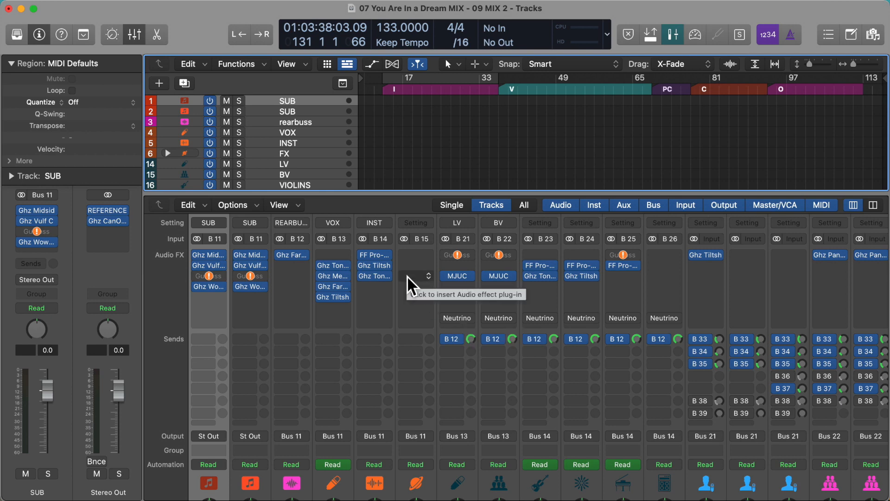
{"action": "mouse_move", "coordinate": [538, 163]}
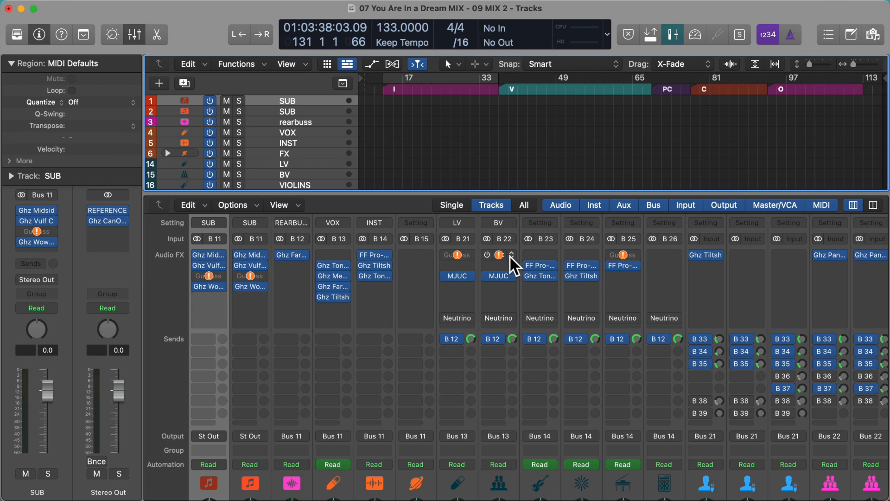
{"action": "scroll", "scroll_direction": "right", "scroll_amount": 3}
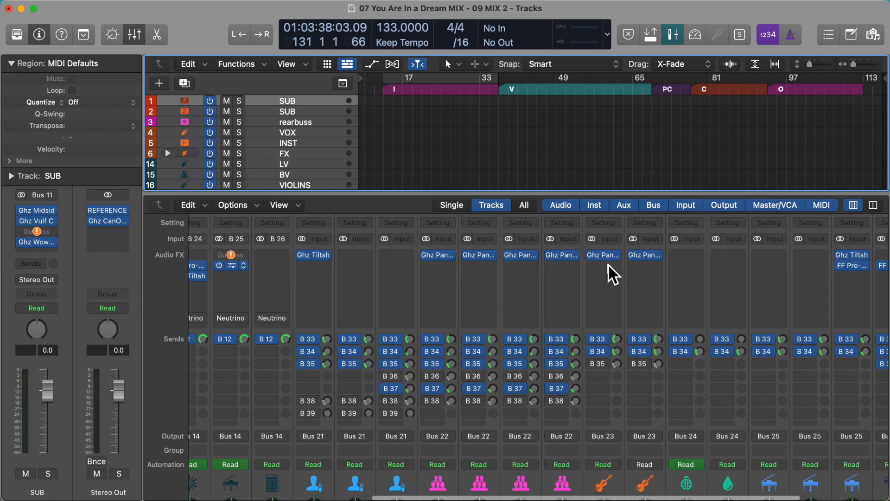
{"action": "scroll", "scroll_direction": "right", "scroll_amount": 3}
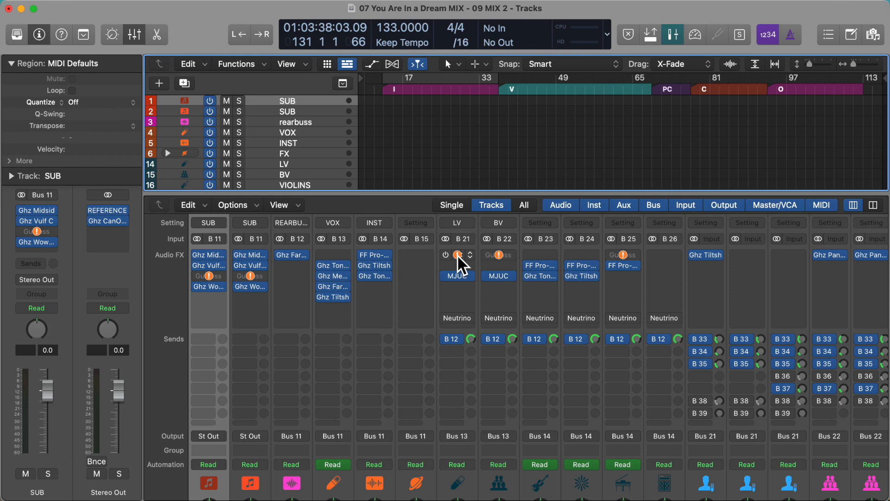
{"action": "mouse_move", "coordinate": [465, 267]}
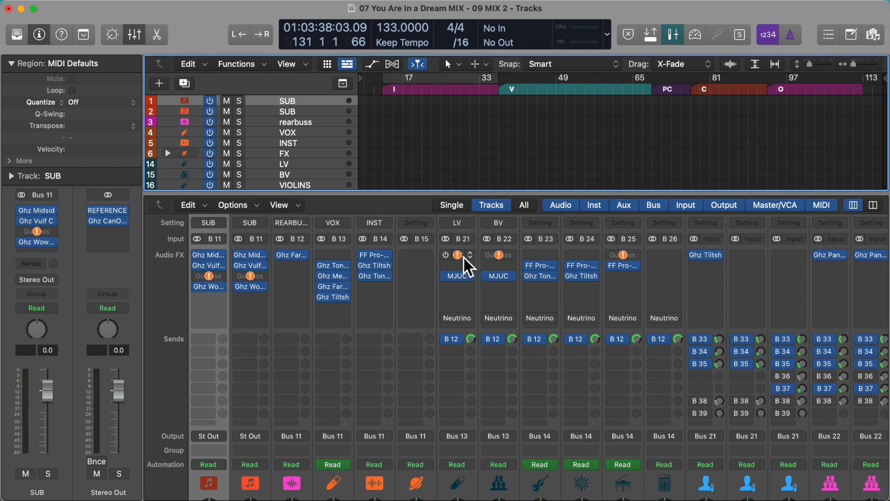
Filter the Plug-In Manager to Soundtheory, showing Gullfoss 1.8.1, then close the manager.
{"action": "left_click", "coordinate": [53, 7]}
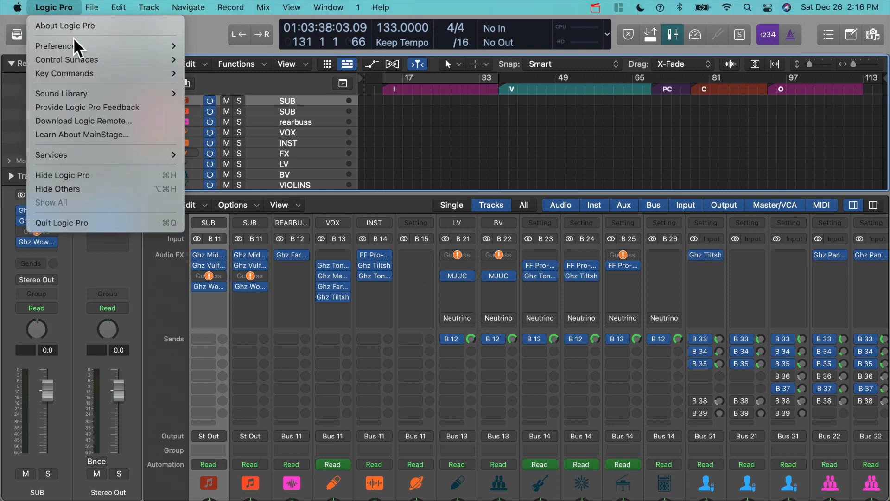
{"action": "mouse_move", "coordinate": [58, 46]}
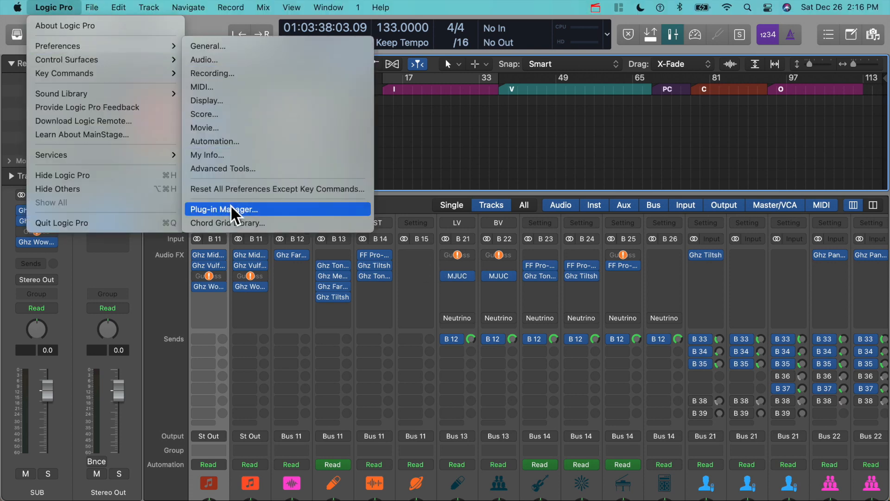
{"action": "left_click", "coordinate": [230, 209]}
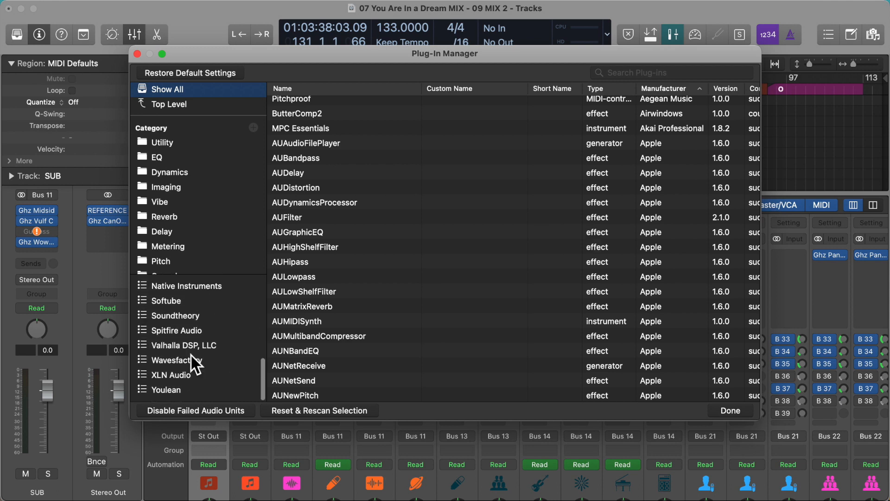
{"action": "left_click", "coordinate": [176, 319]}
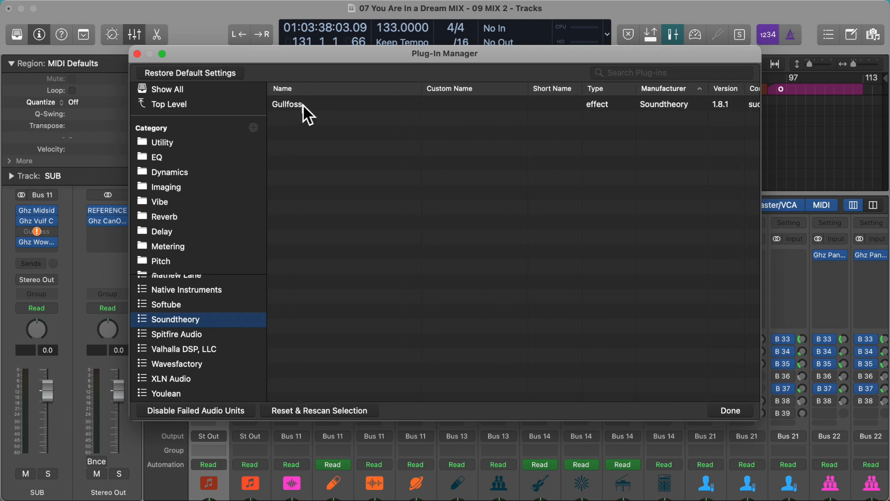
{"action": "mouse_move", "coordinate": [301, 116]}
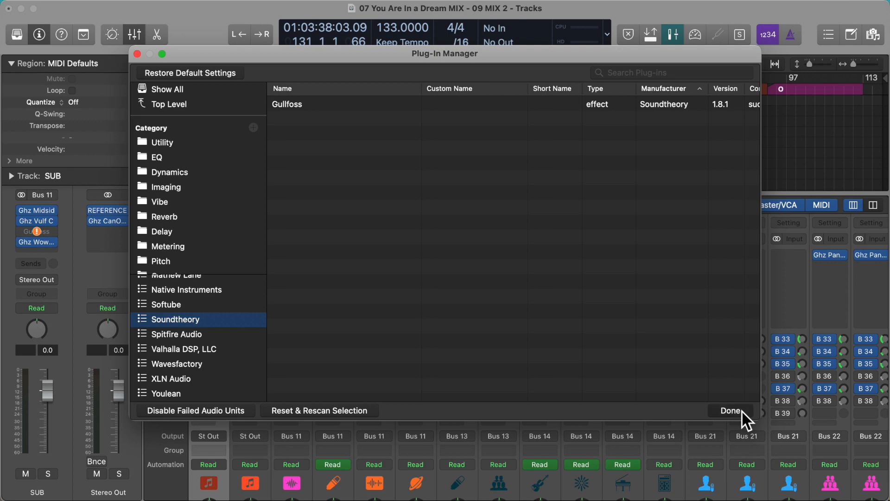
{"action": "left_click", "coordinate": [730, 410]}
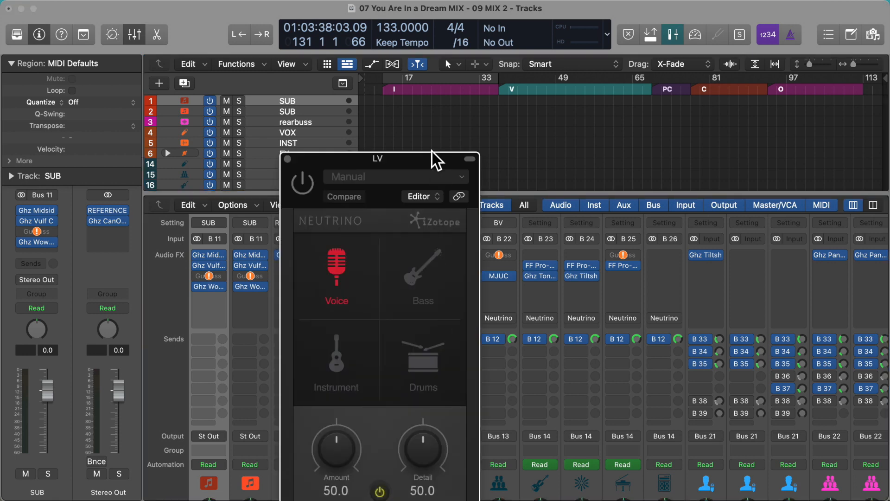
Drag the LV Neutrino window higher, then over the track list and mixer.
{"action": "left_click_drag", "start_coordinate": [378, 159], "coordinate": [363, 110]}
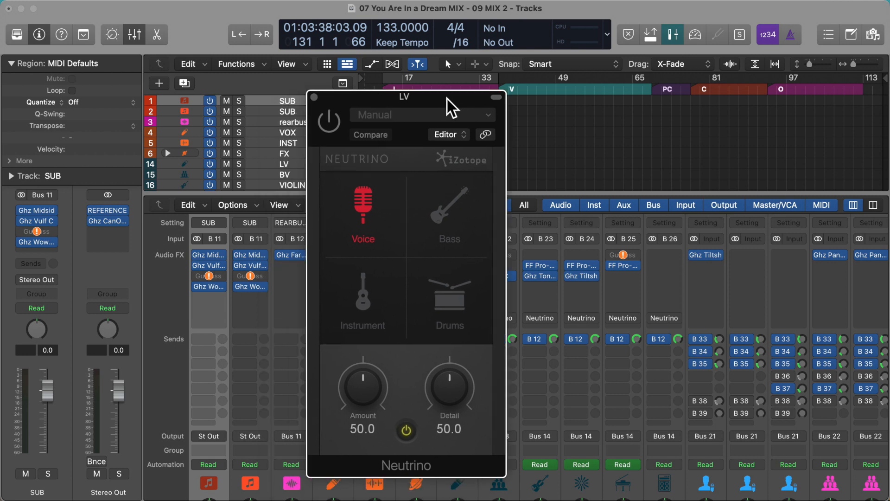
{"action": "left_click_drag", "start_coordinate": [404, 97], "coordinate": [257, 78]}
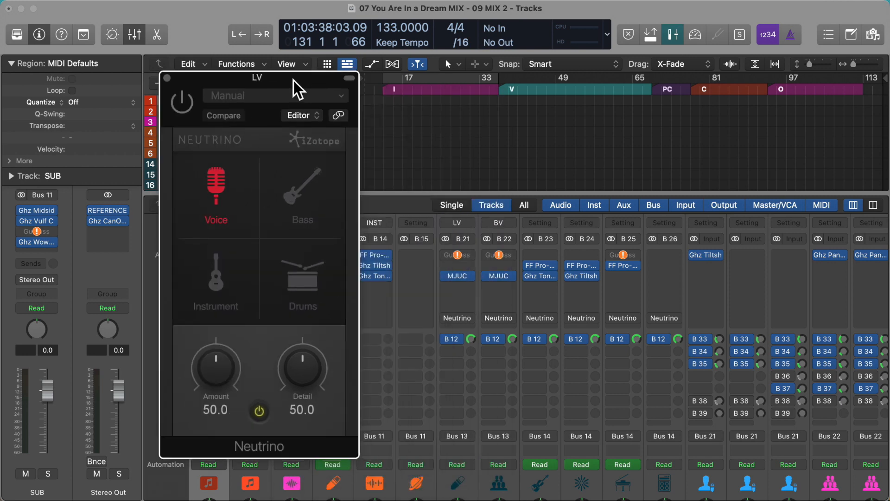
{"action": "left_click_drag", "start_coordinate": [258, 78], "coordinate": [248, 76]}
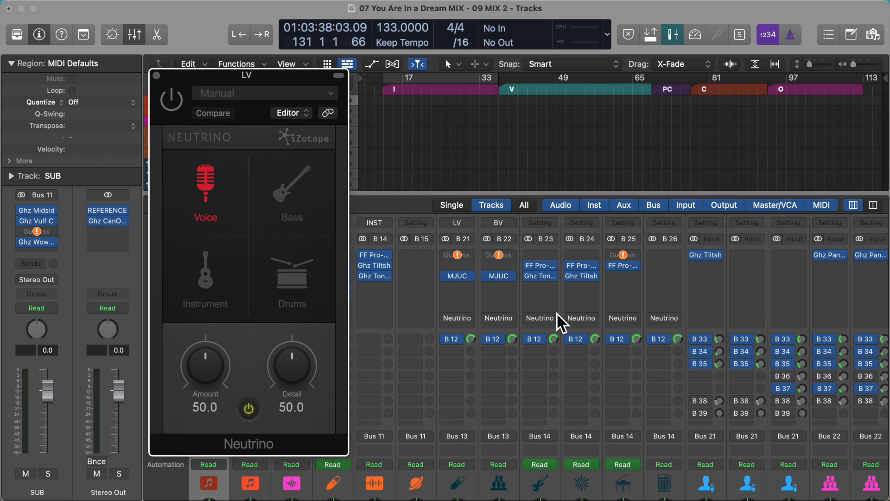
{"action": "mouse_move", "coordinate": [674, 322]}
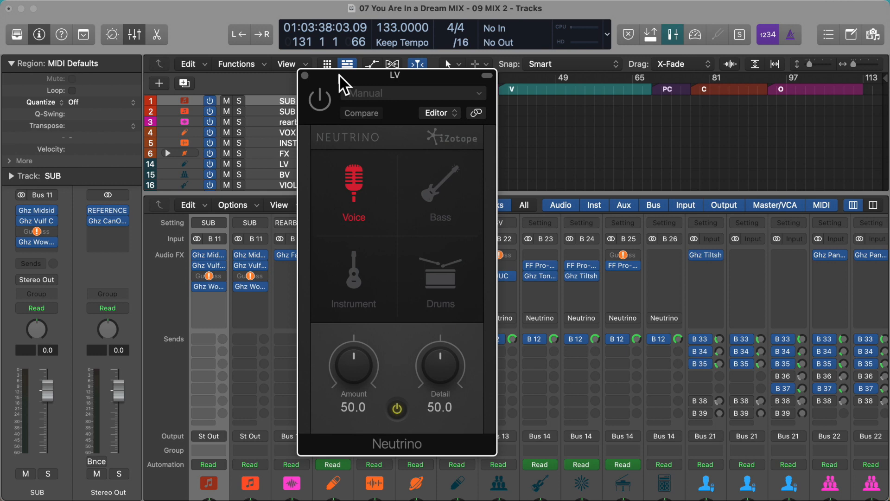
Close the LV channel's Neutrino plug-in window.
{"action": "left_click", "coordinate": [303, 76]}
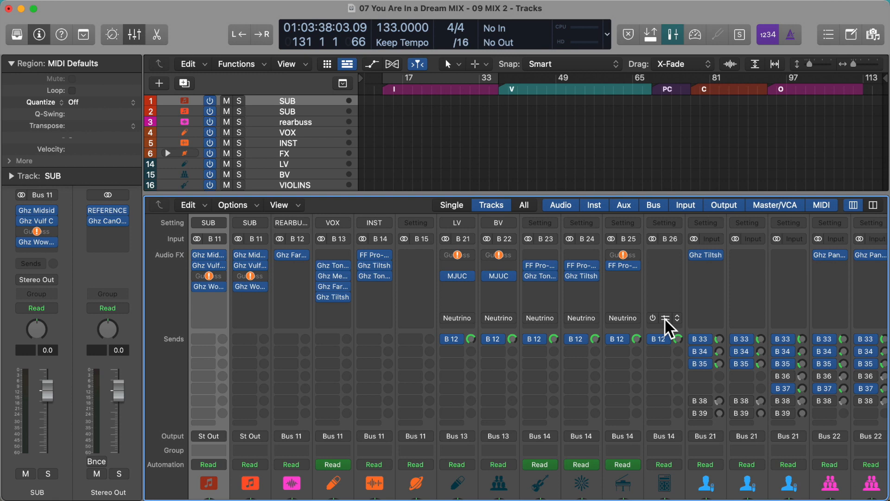
{"action": "mouse_move", "coordinate": [670, 323]}
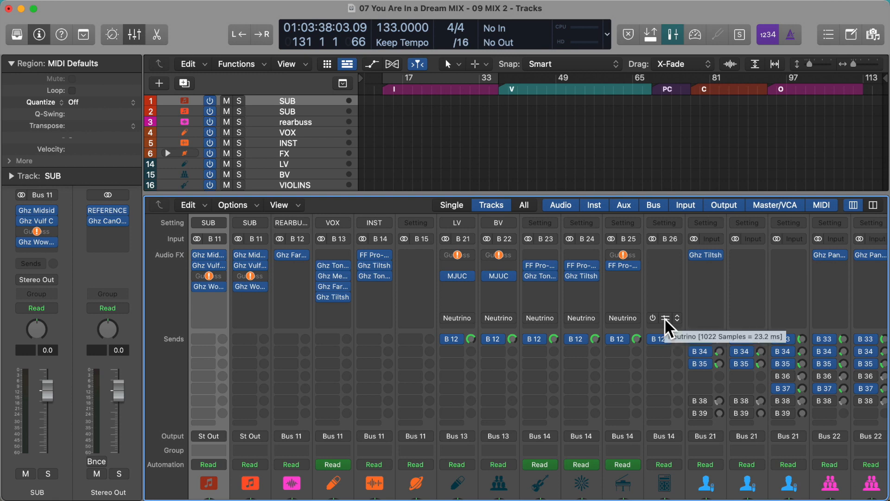
{"action": "mouse_move", "coordinate": [562, 261]}
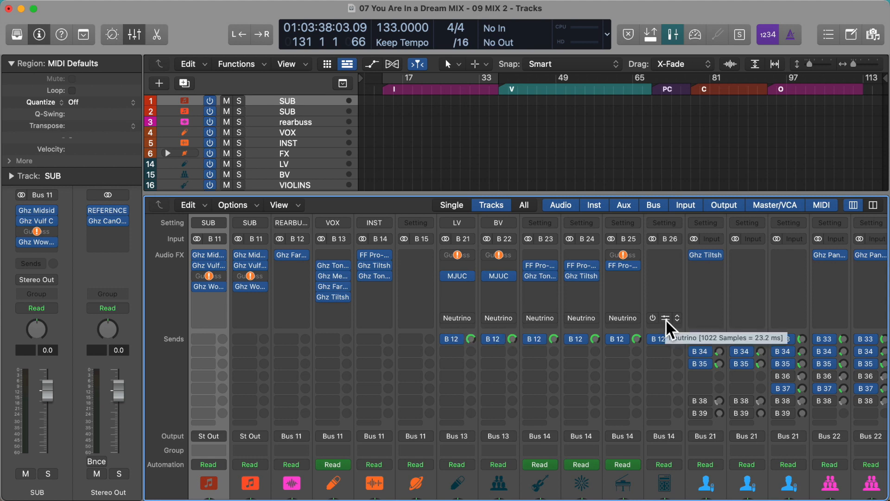
{"action": "mouse_move", "coordinate": [510, 298]}
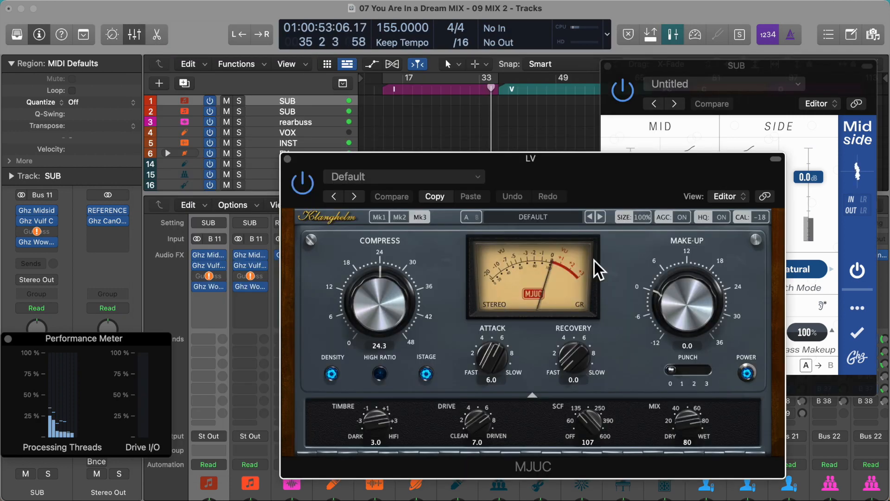
Close the MJUC plug-in window and dismiss the System Overload alert.
{"action": "left_click", "coordinate": [288, 158]}
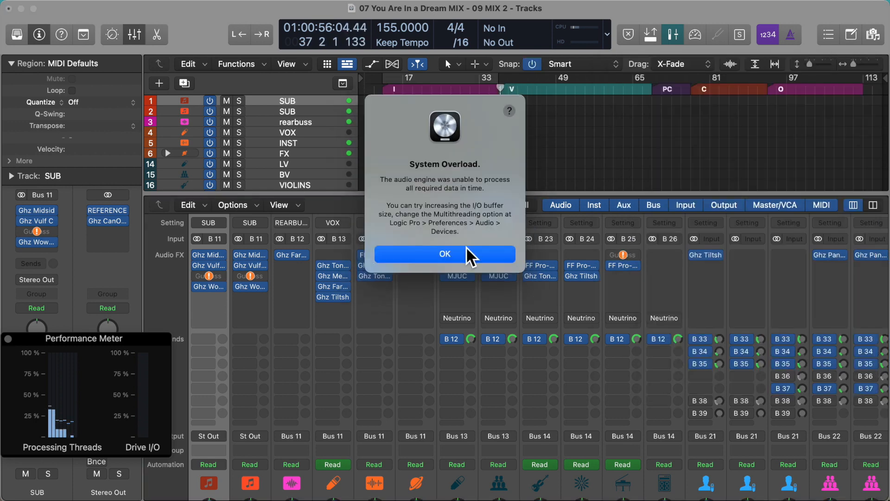
{"action": "left_click", "coordinate": [445, 254]}
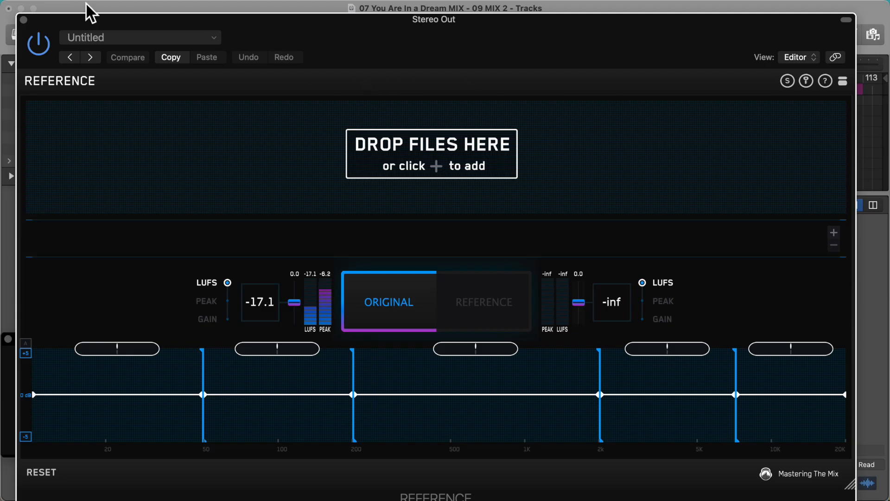
{"action": "mouse_move", "coordinate": [495, 394]}
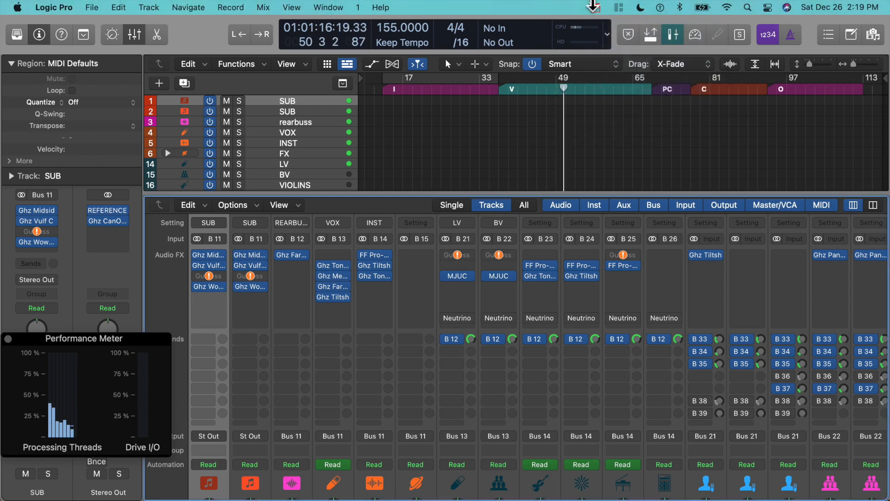
{"action": "left_click", "coordinate": [457, 132]}
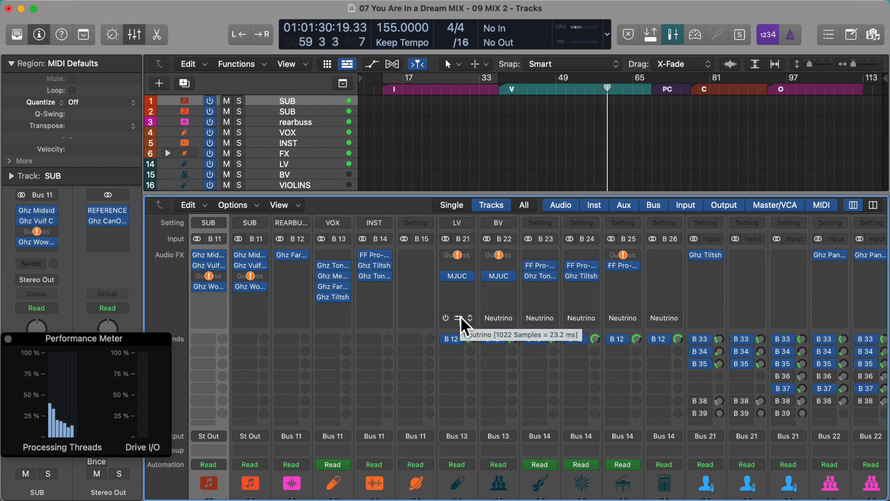
{"action": "mouse_move", "coordinate": [508, 296]}
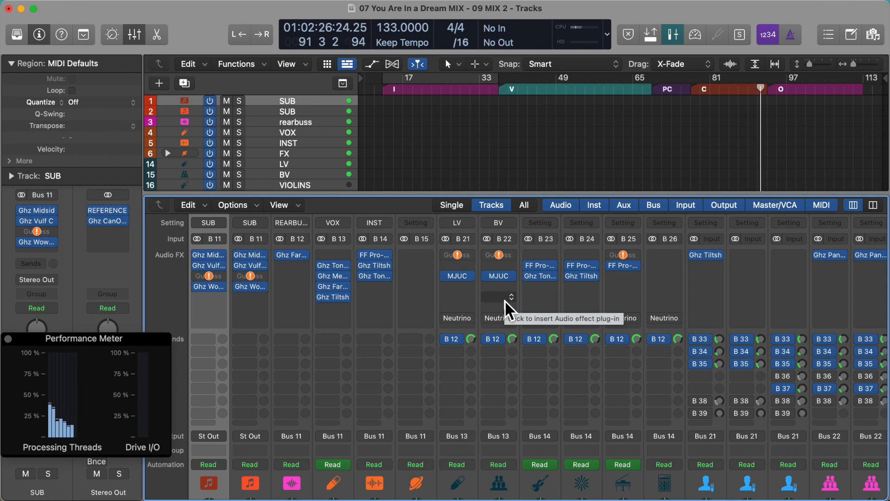
{"action": "mouse_move", "coordinate": [99, 409]}
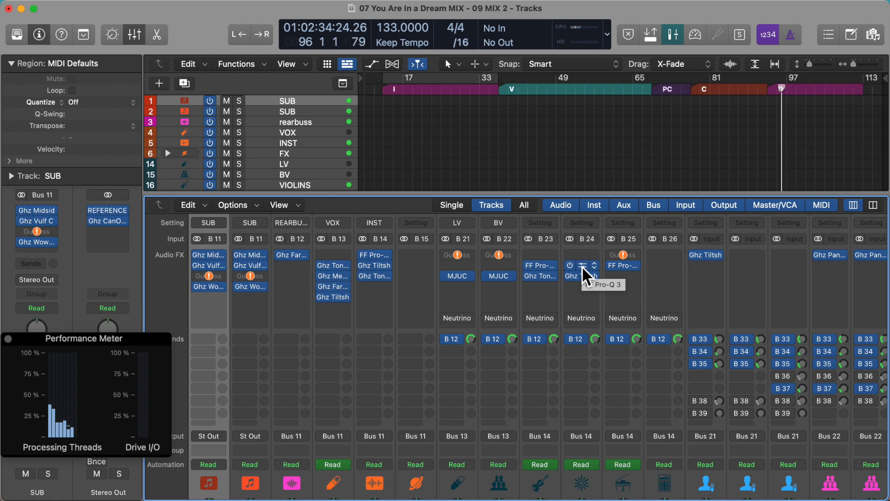
{"action": "mouse_move", "coordinate": [483, 323]}
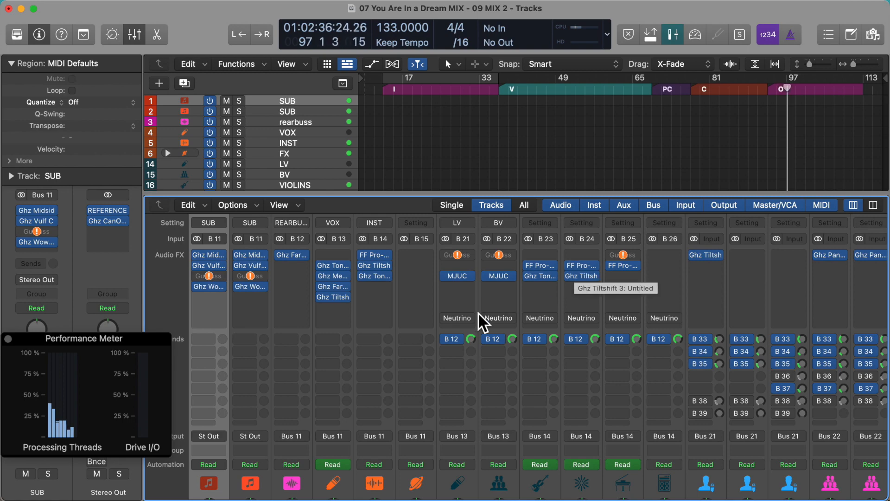